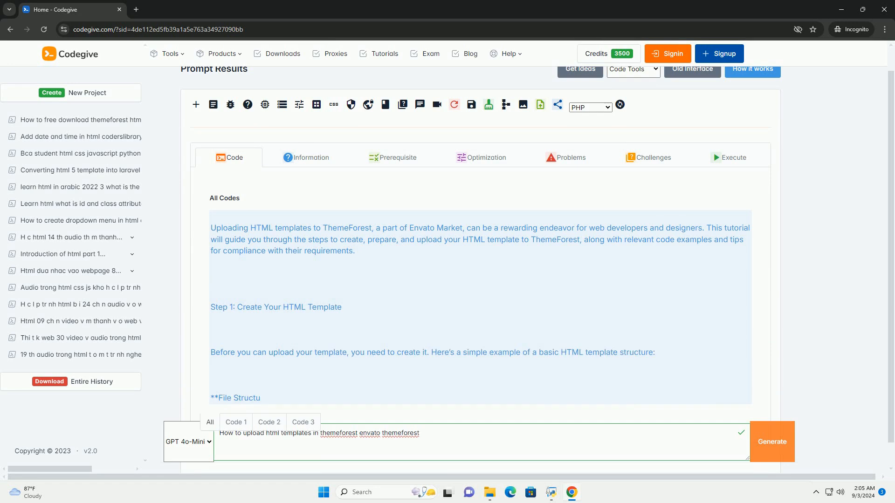
scroll(down, 3)
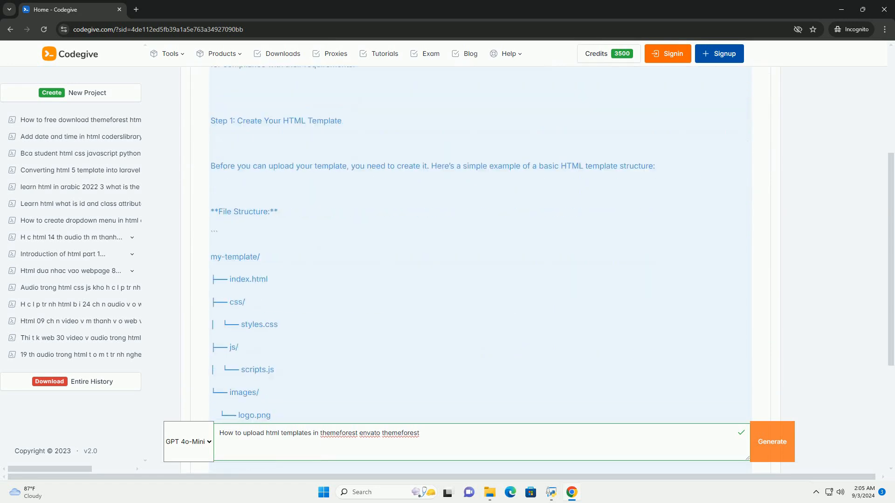
scroll(down, 3)
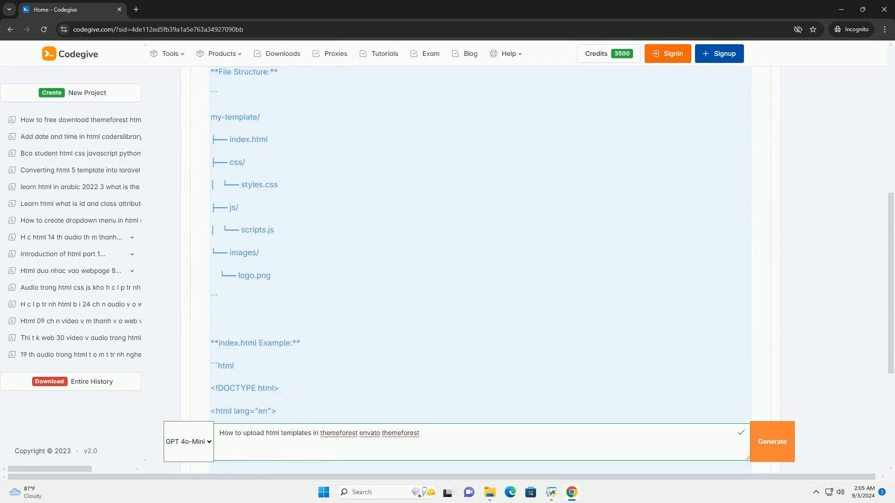
scroll(down, 3)
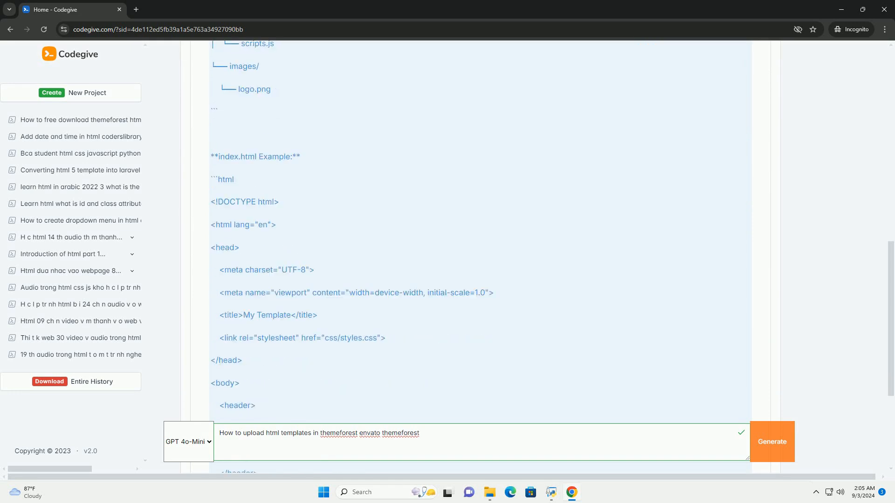
scroll(down, 3)
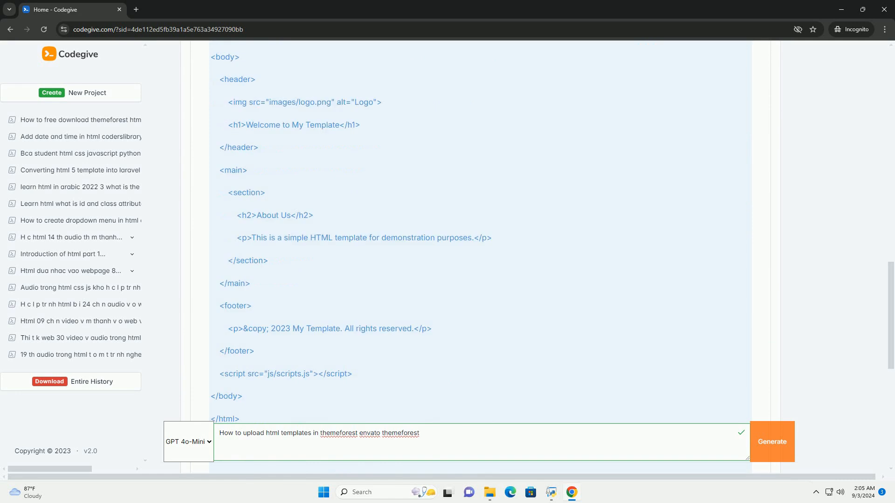
scroll(down, 3)
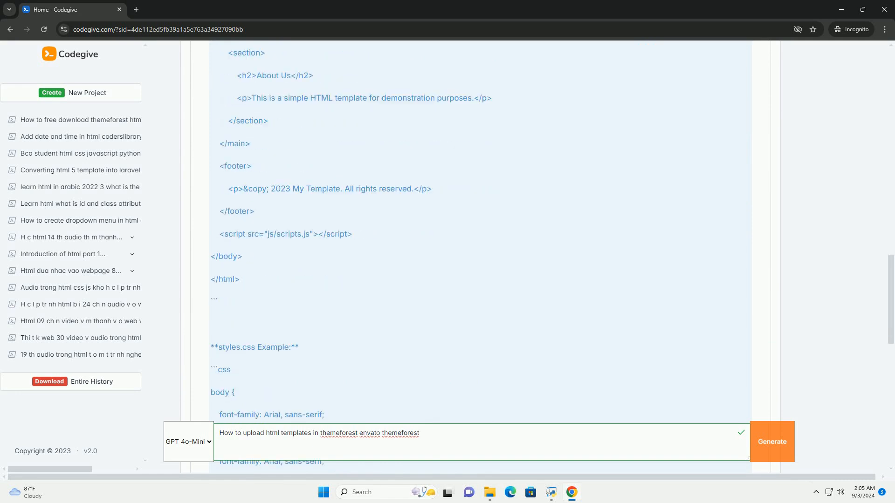
scroll(down, 3)
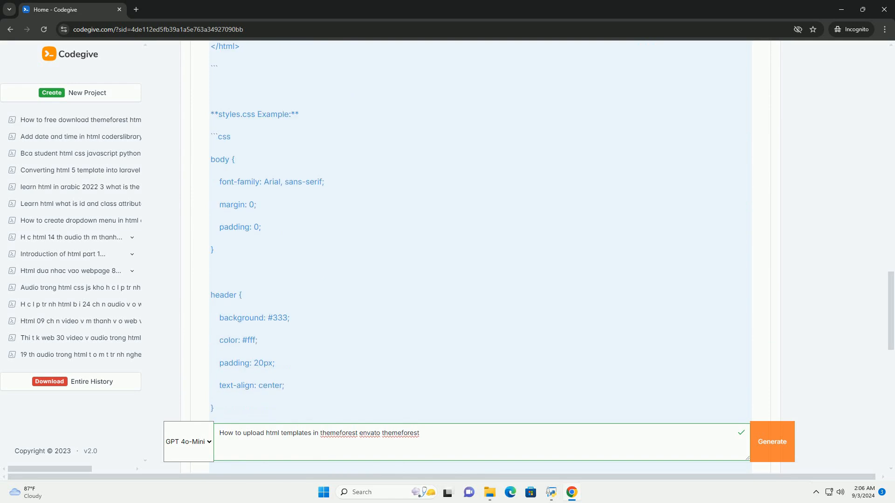
scroll(down, 3)
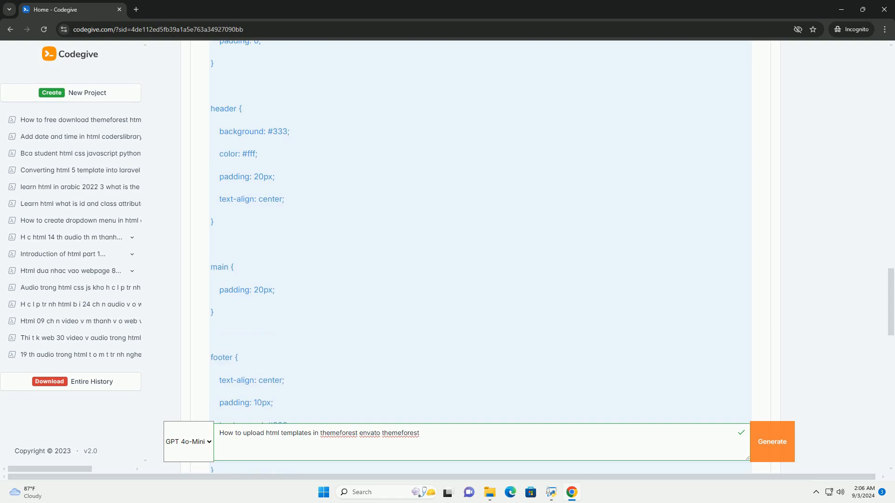
scroll(down, 3)
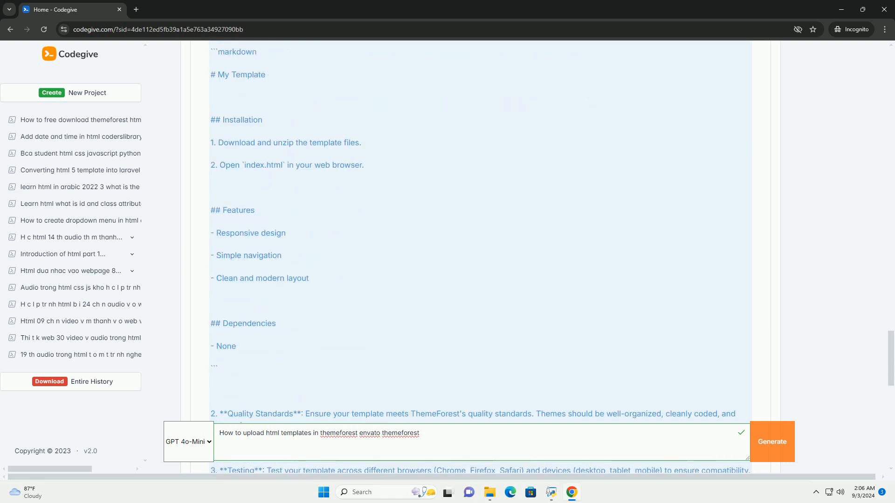
scroll(down, 3)
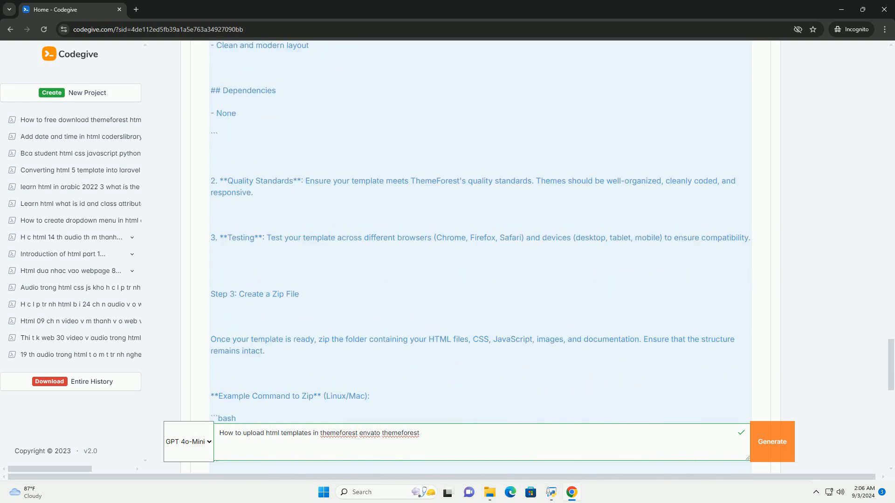
scroll(down, 3)
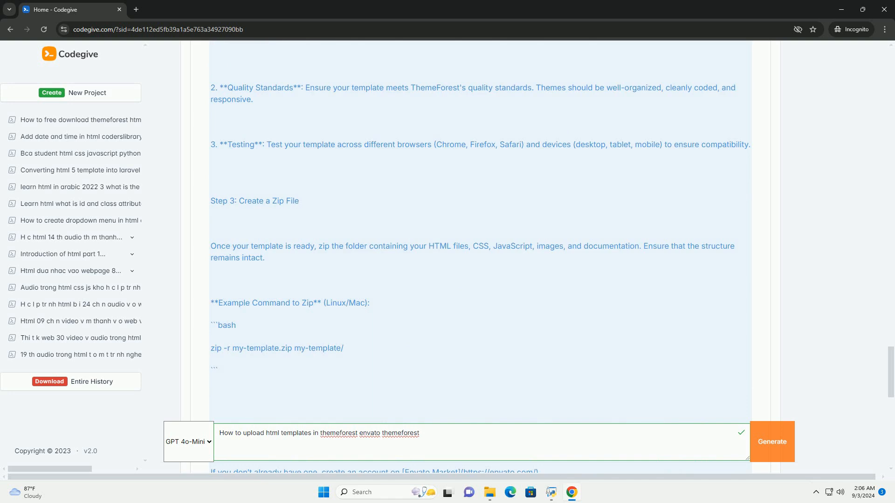
scroll(down, 3)
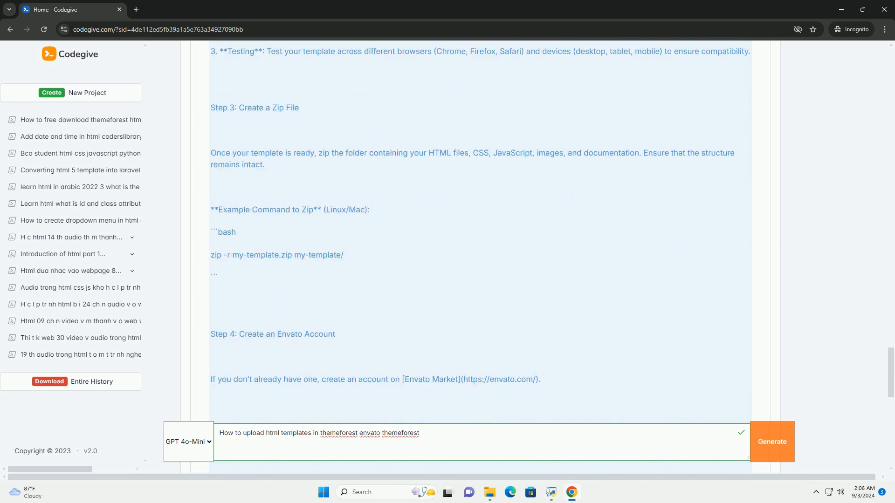
scroll(down, 3)
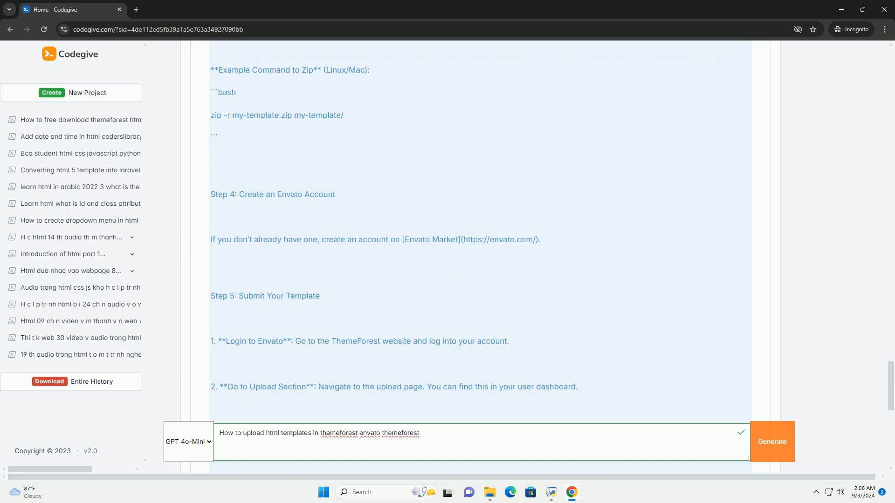
scroll(down, 3)
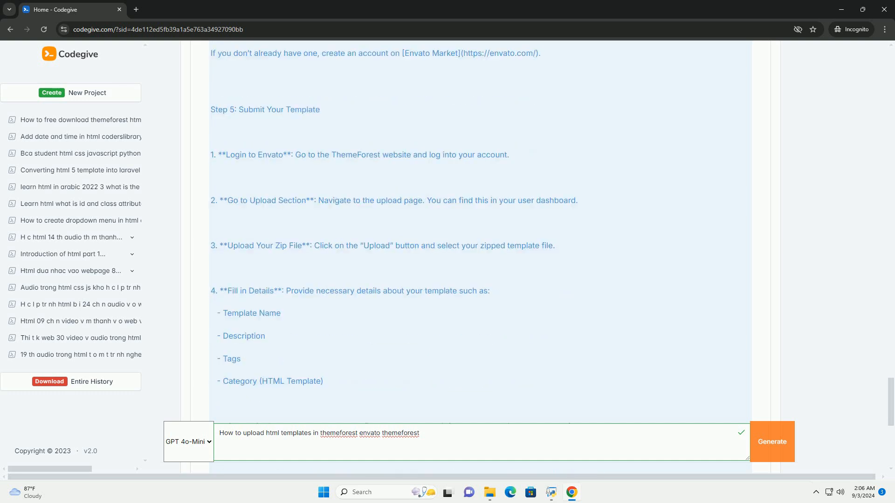
scroll(down, 3)
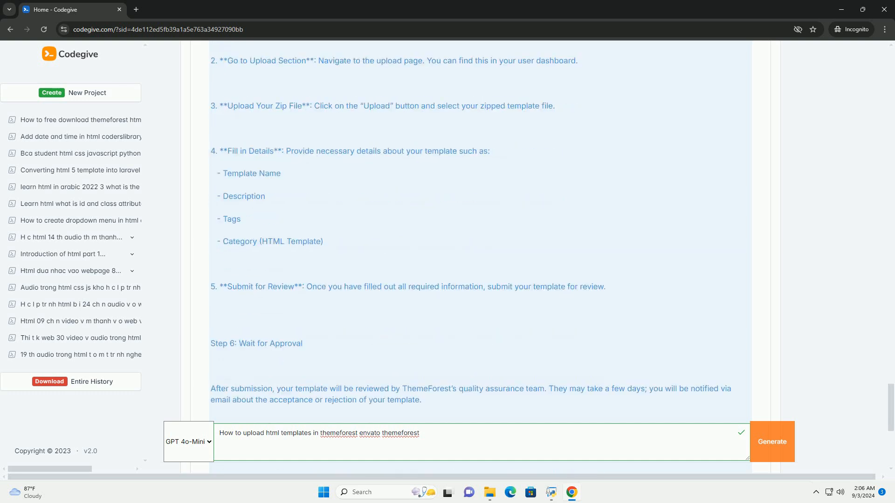